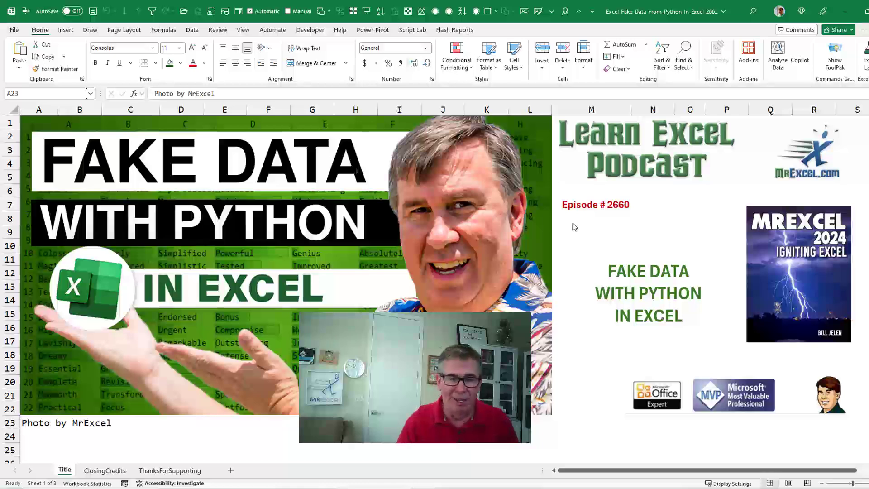
mouse_move(220, 364)
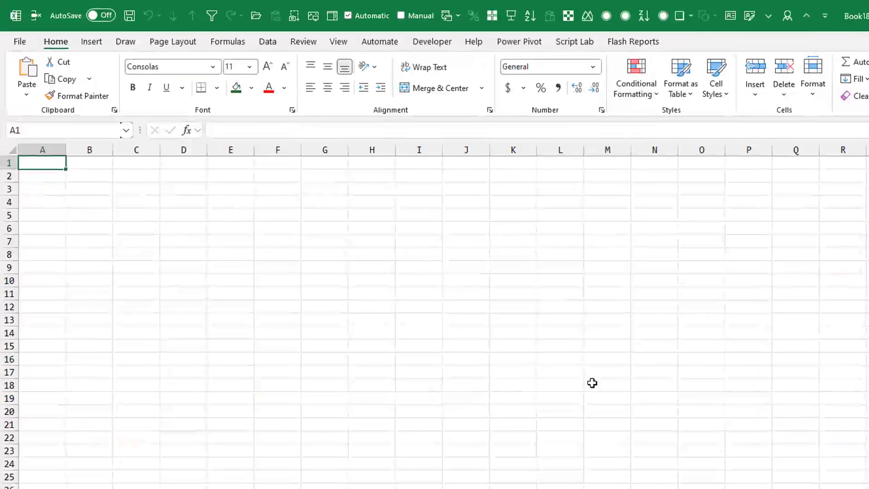
Step: Search new-workbook templates for 'Python' and create a workbook from Random data generator
click(19, 42)
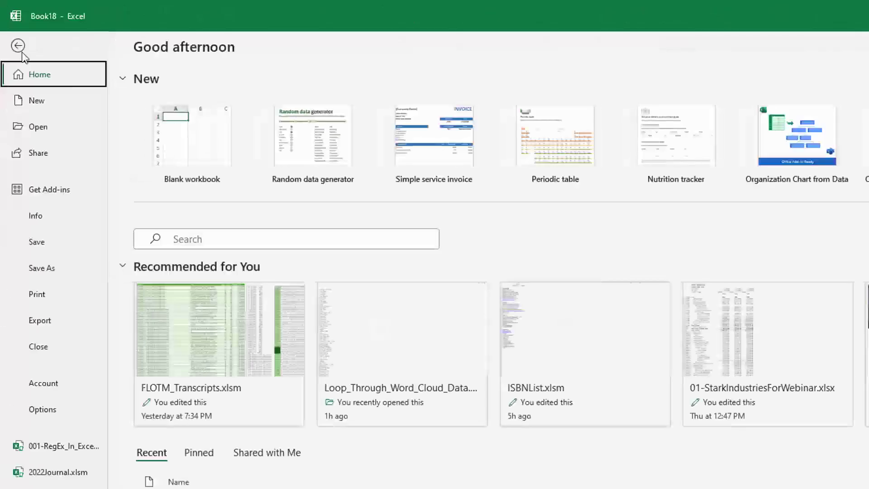
click(37, 100)
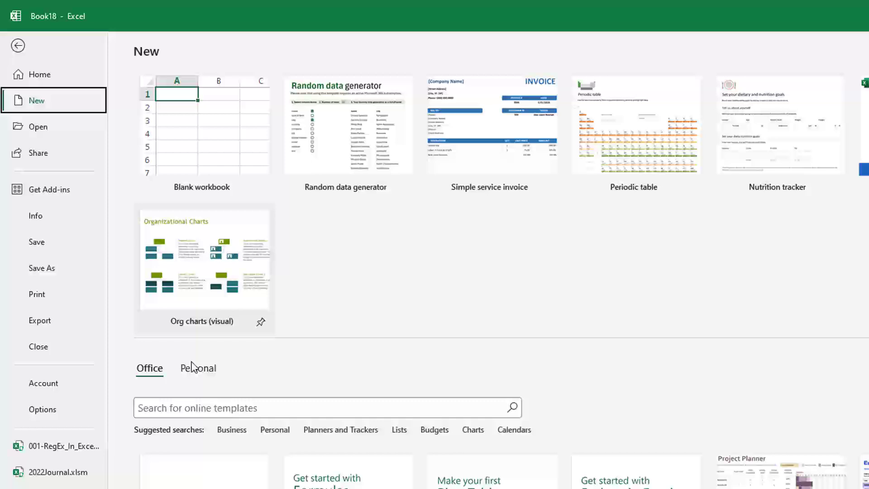
text(Pyt)
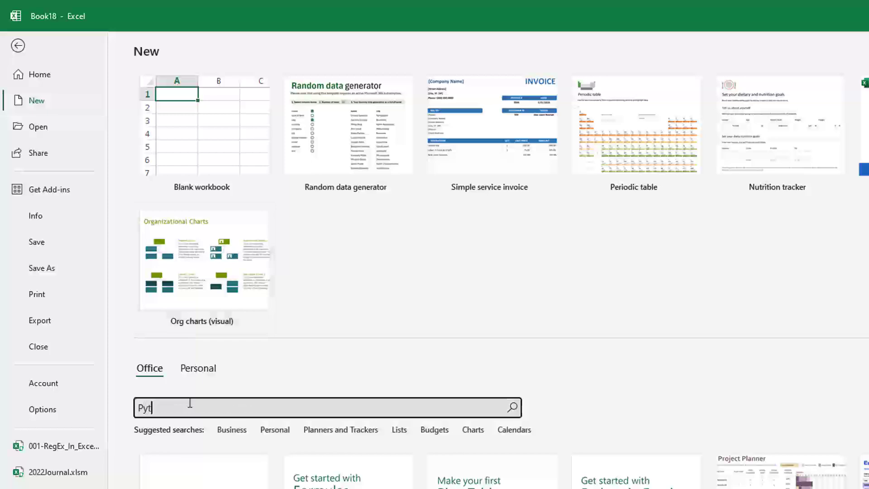
key(Return)
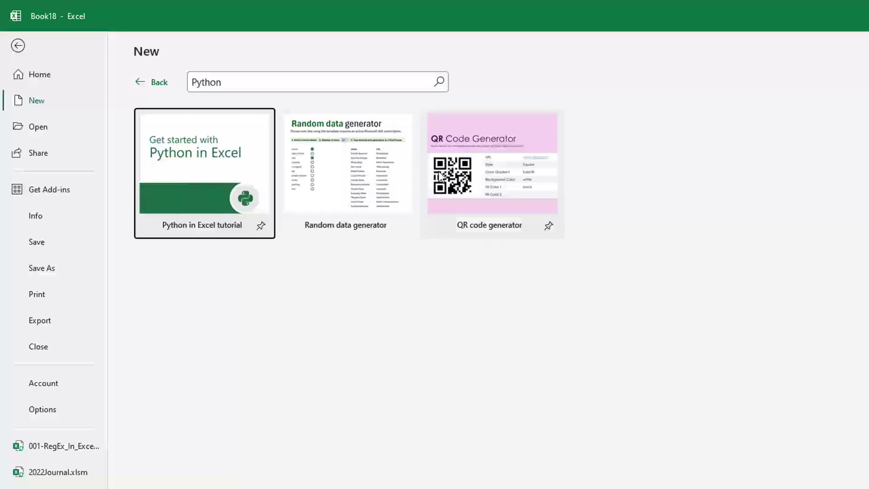
click(346, 162)
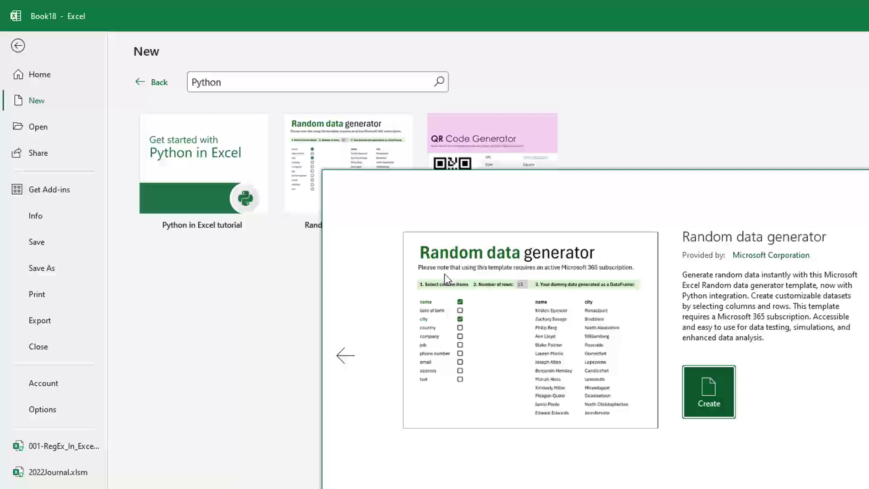
click(709, 391)
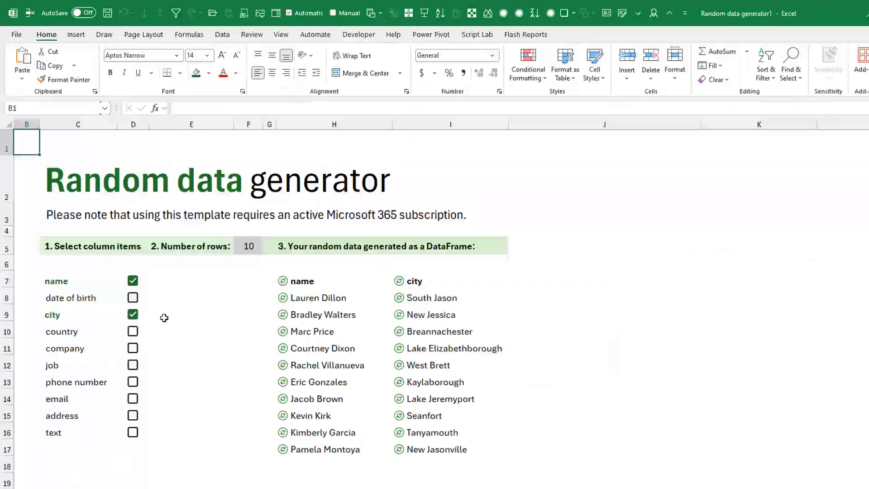
Step: Set 50 rows and output only name, date of birth and address, dropping city and country
click(248, 245)
text(20)
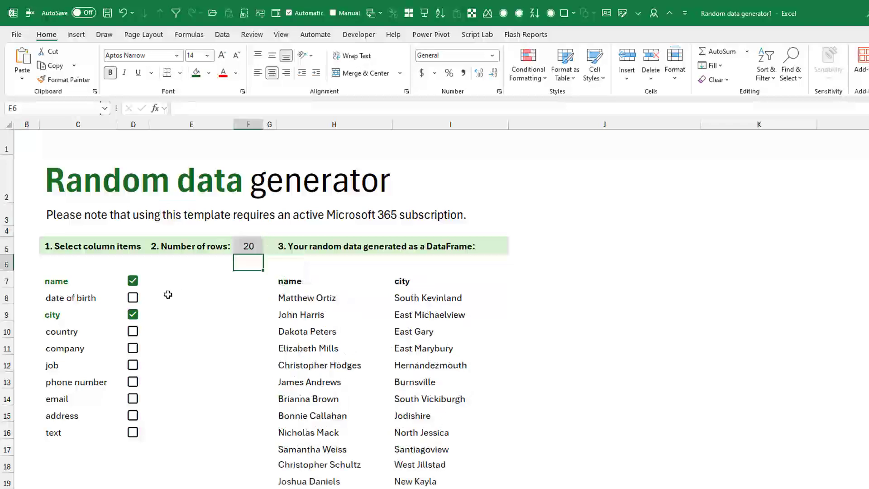
mouse_move(422, 303)
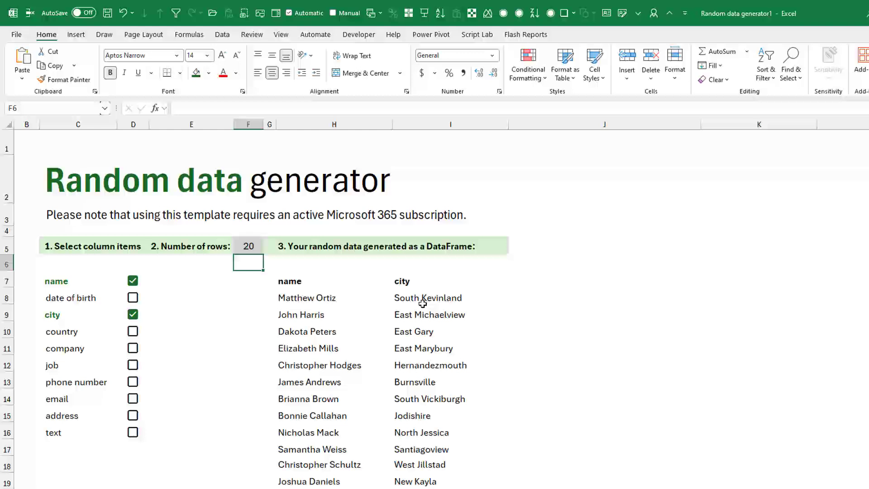
click(132, 314)
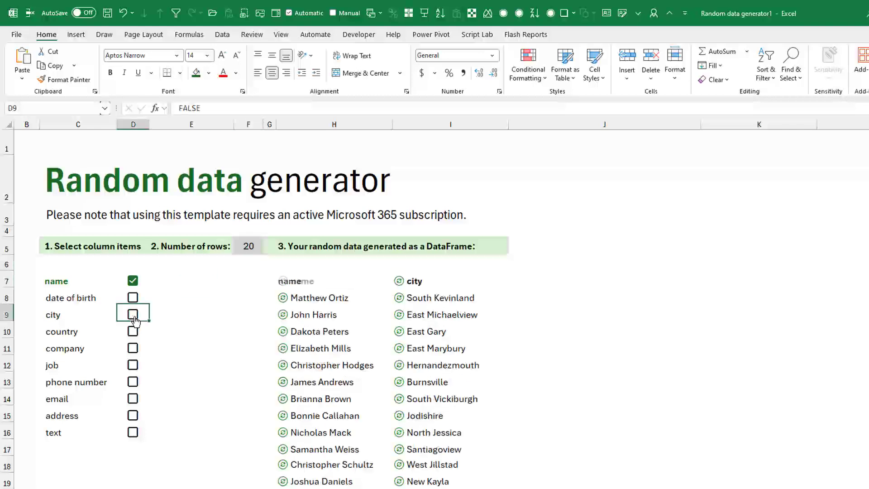
click(132, 331)
text(50)
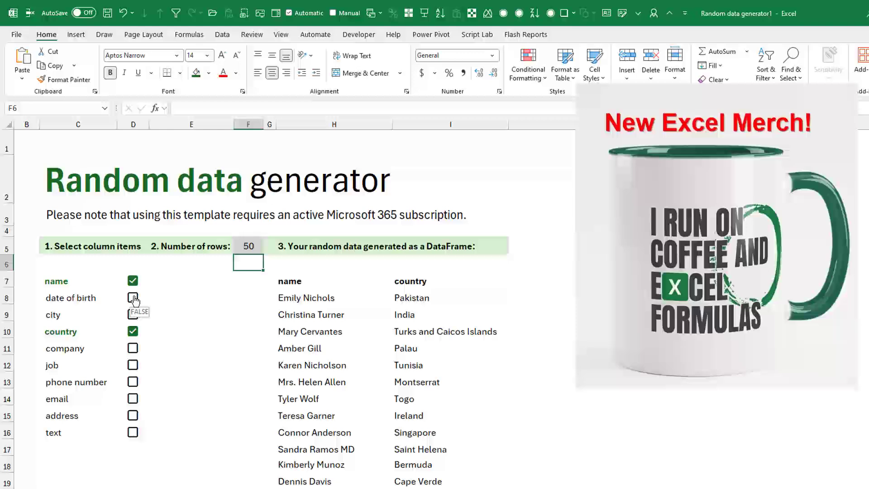
click(132, 296)
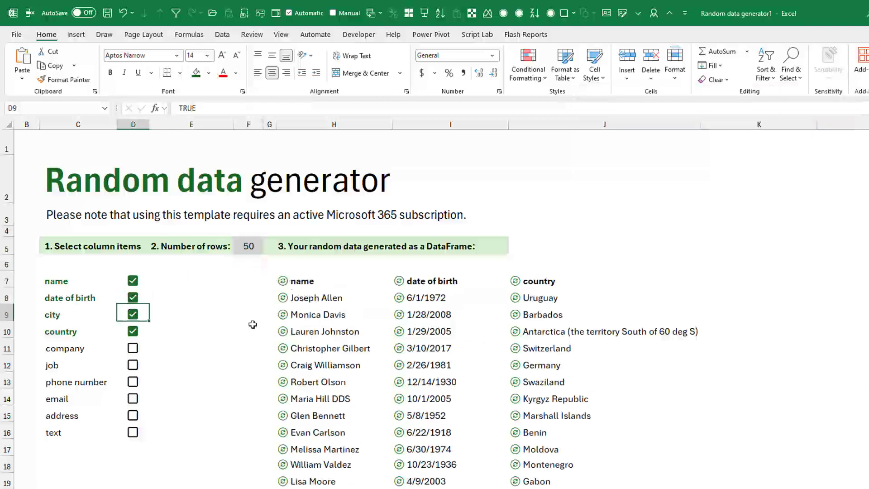
click(133, 313)
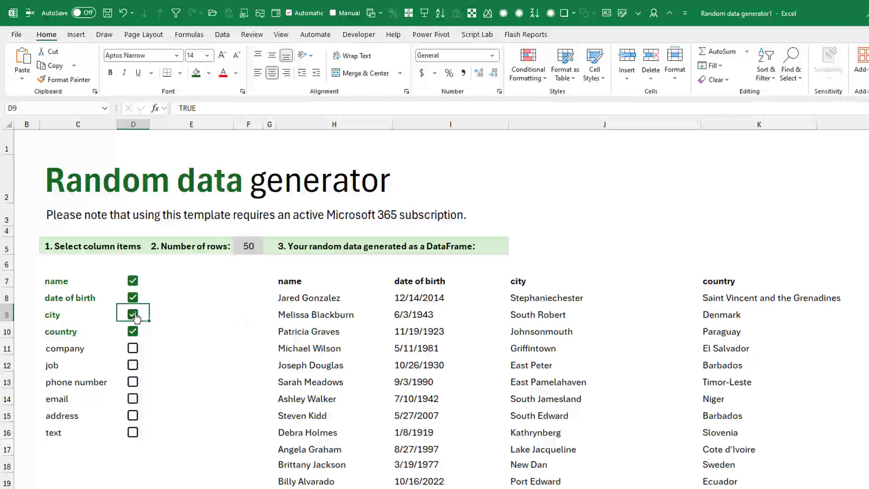
click(132, 314)
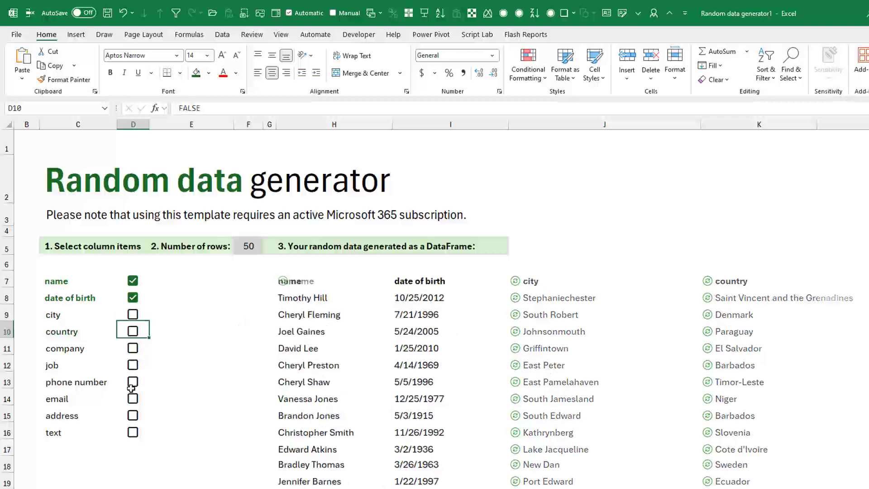
click(132, 413)
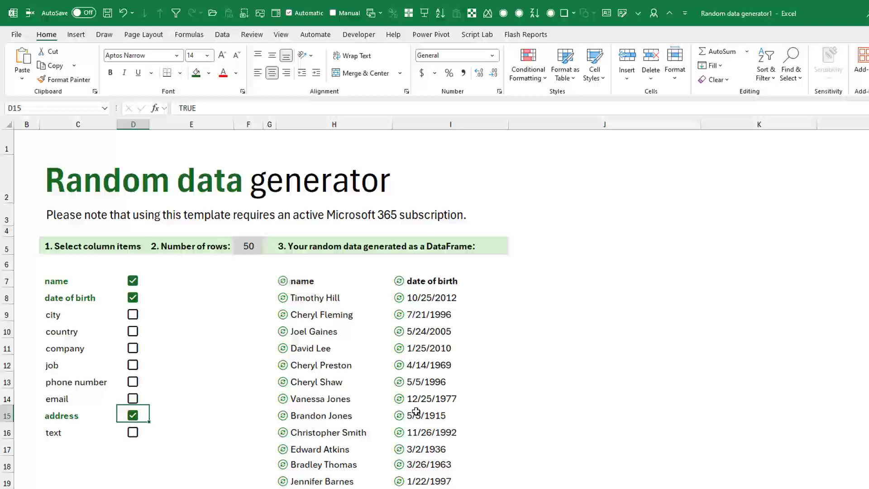
click(132, 415)
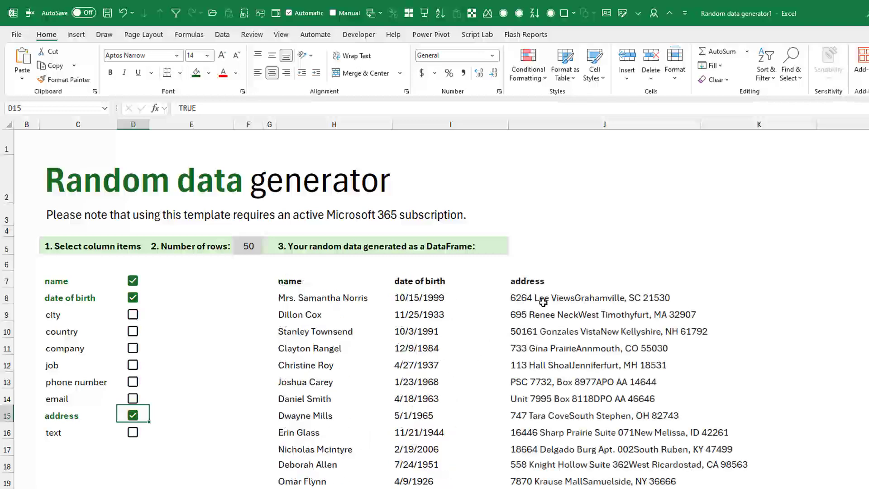
mouse_move(574, 293)
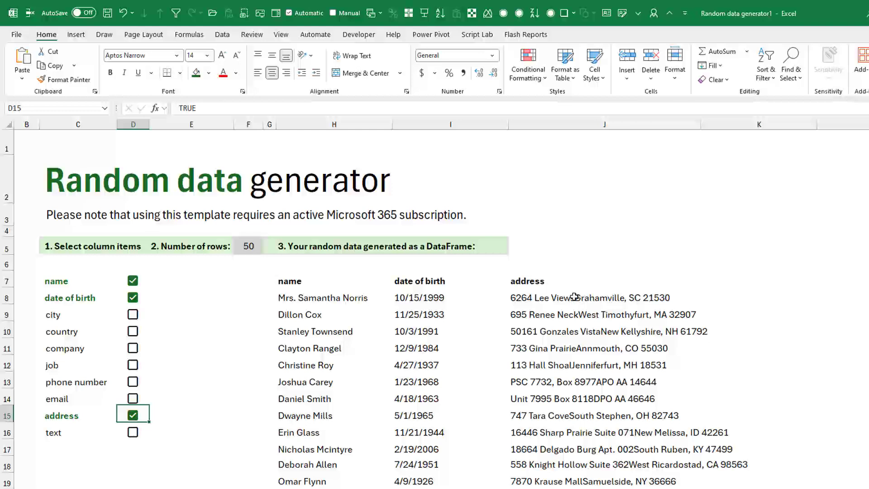
Step: Scroll through the generated table and AutoFit row heights so addresses show on two lines
scroll(down, 3)
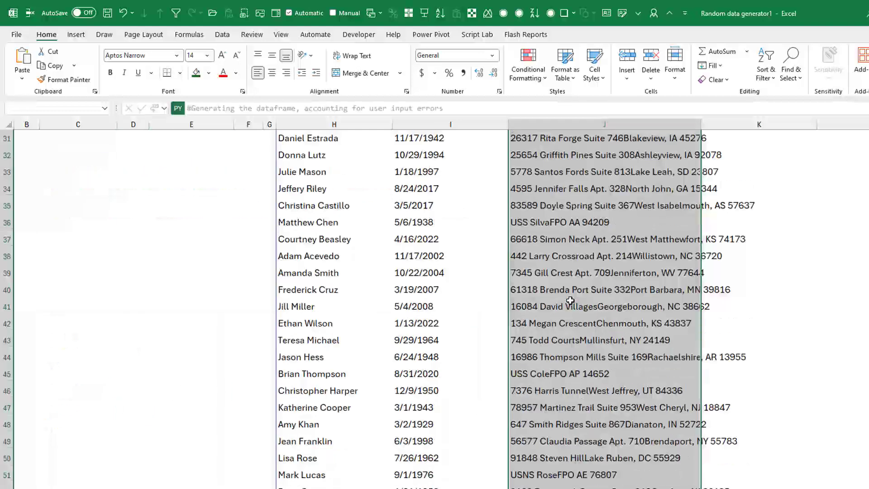
scroll(down, 3)
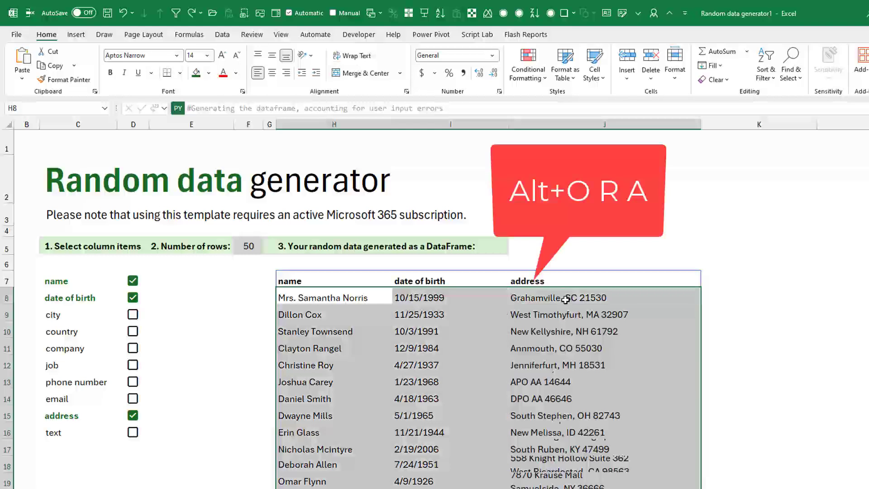
key(alt)
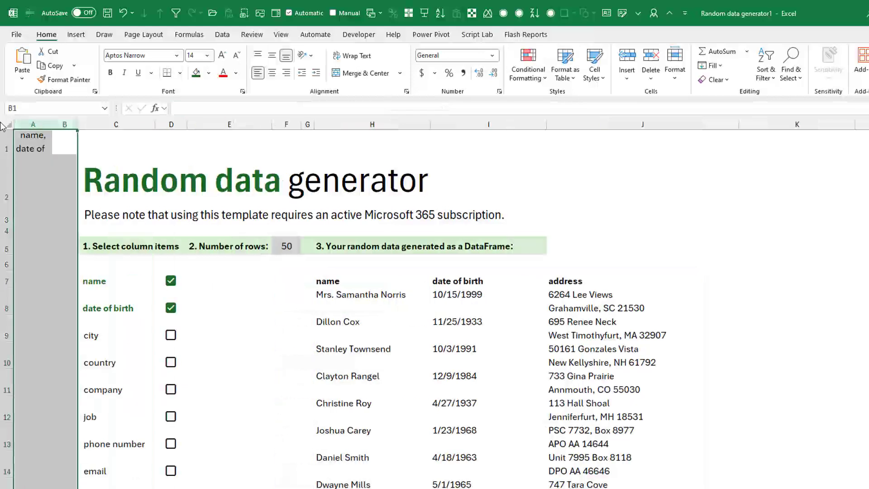
Step: Inspect cell A1's TEXTJOIN formula, then unhide the 'Imports and functions' sheet
click(33, 142)
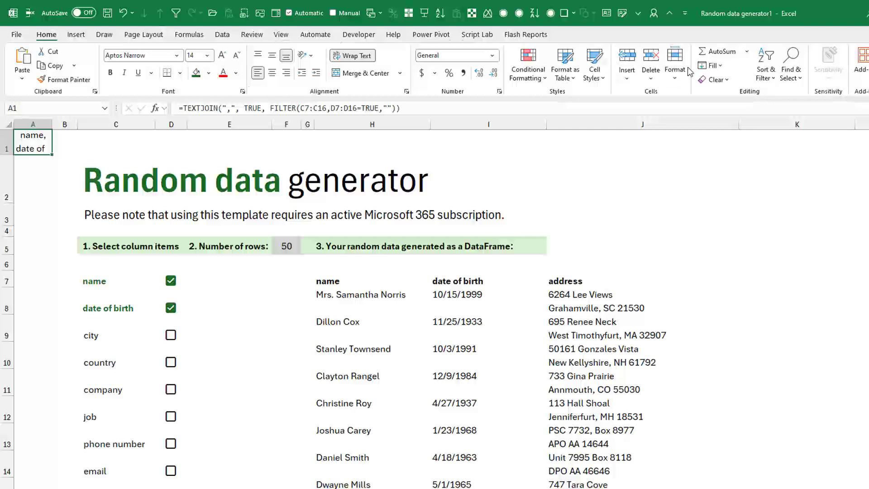
click(675, 61)
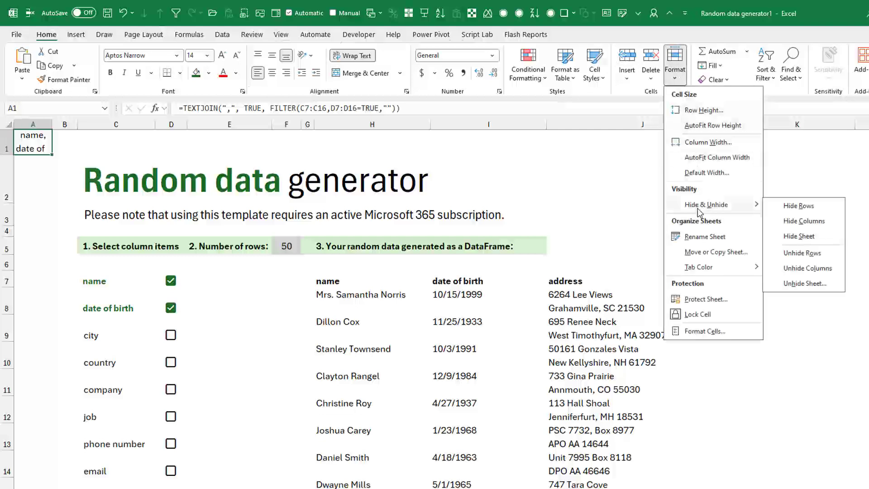
click(805, 283)
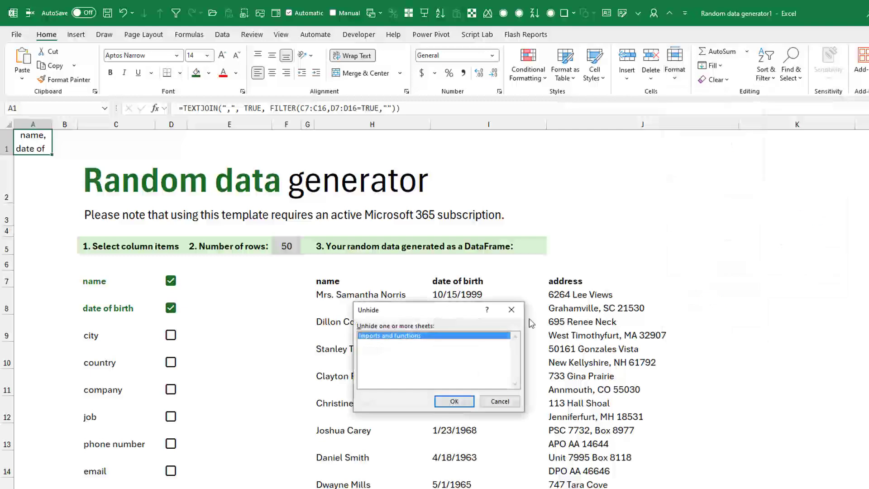
click(454, 401)
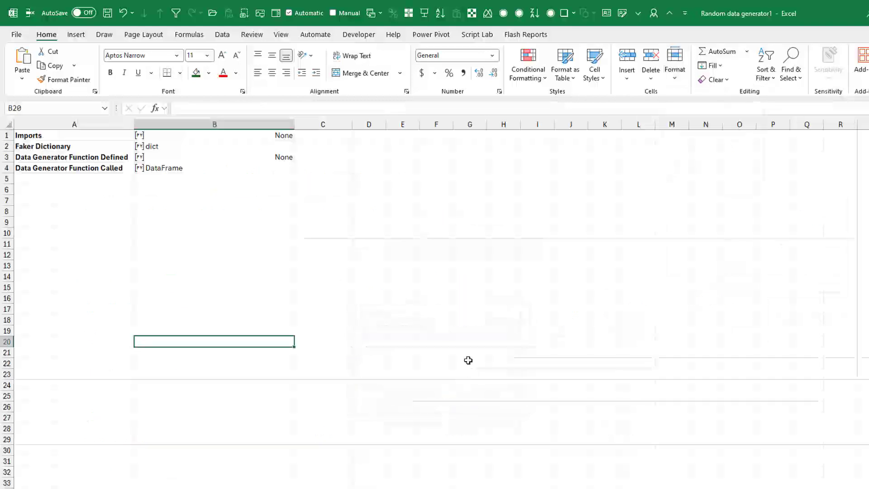
click(214, 135)
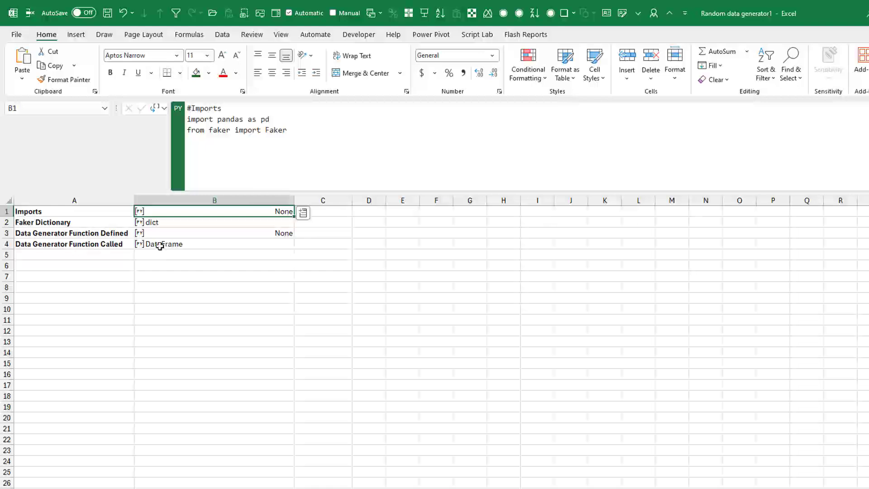
click(215, 222)
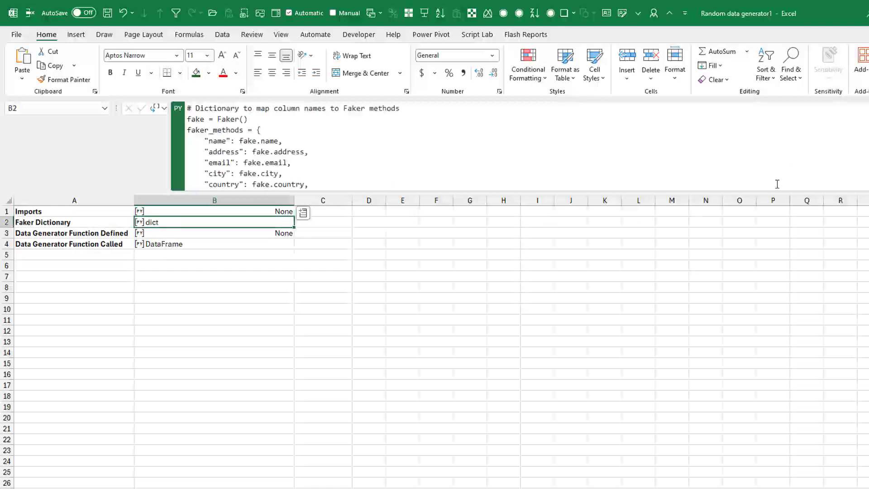
mouse_move(563, 163)
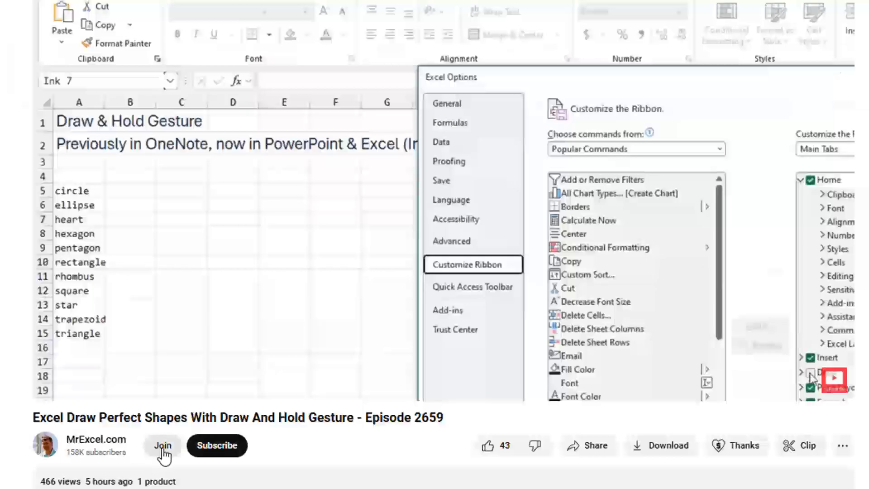
Step: Open the channel's Join panel and scroll through membership perks and monthly pricing
click(163, 445)
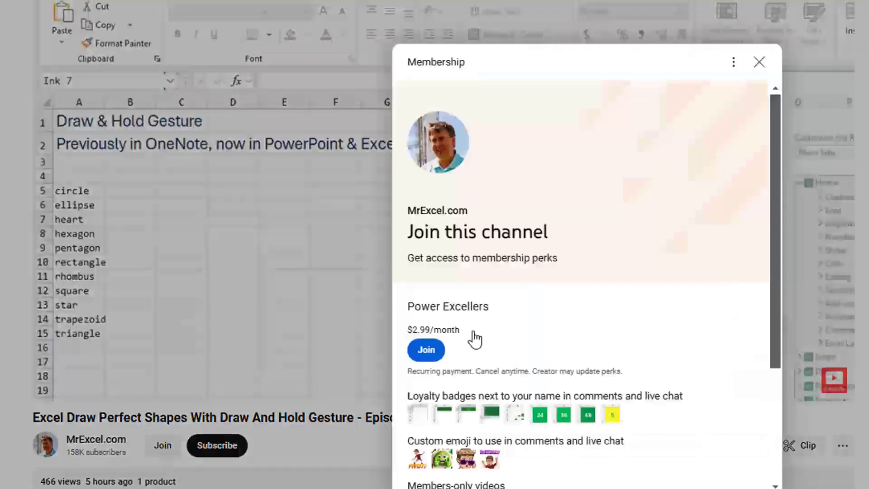
scroll(down, 3)
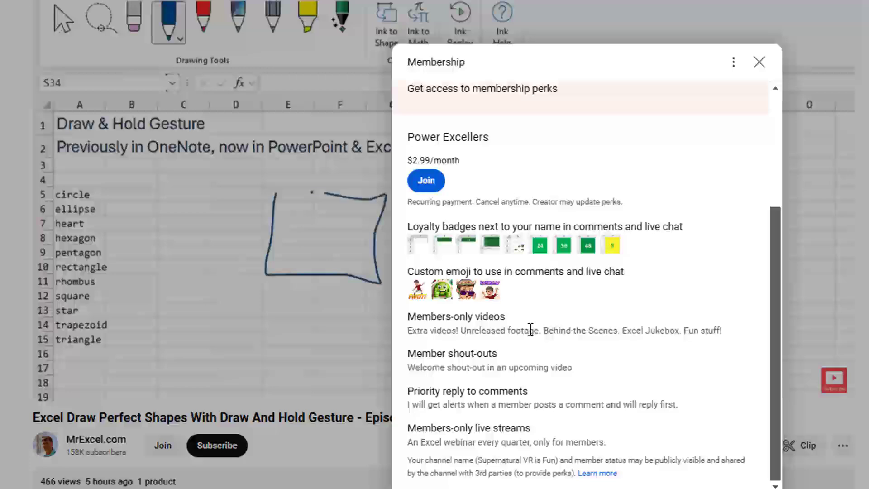
click(758, 62)
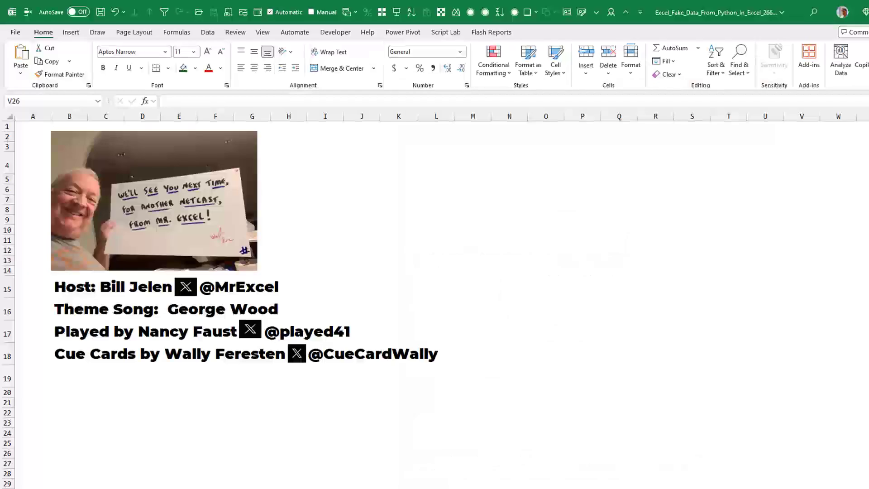